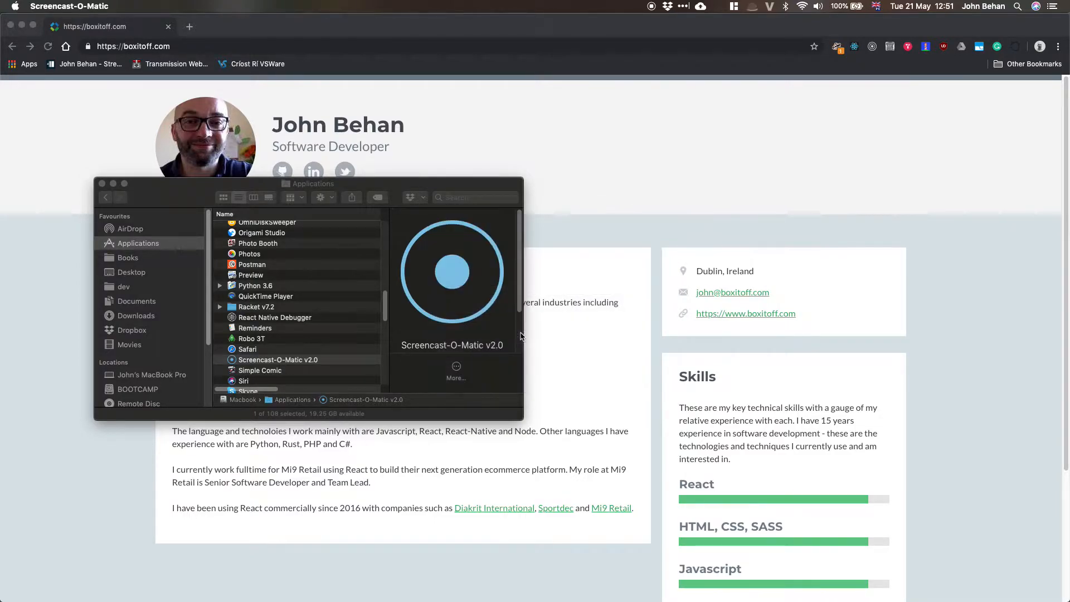
- Launch the recorder and choose the Jabra EVOLVE 30 headset as narration microphone
left_click(54, 577)
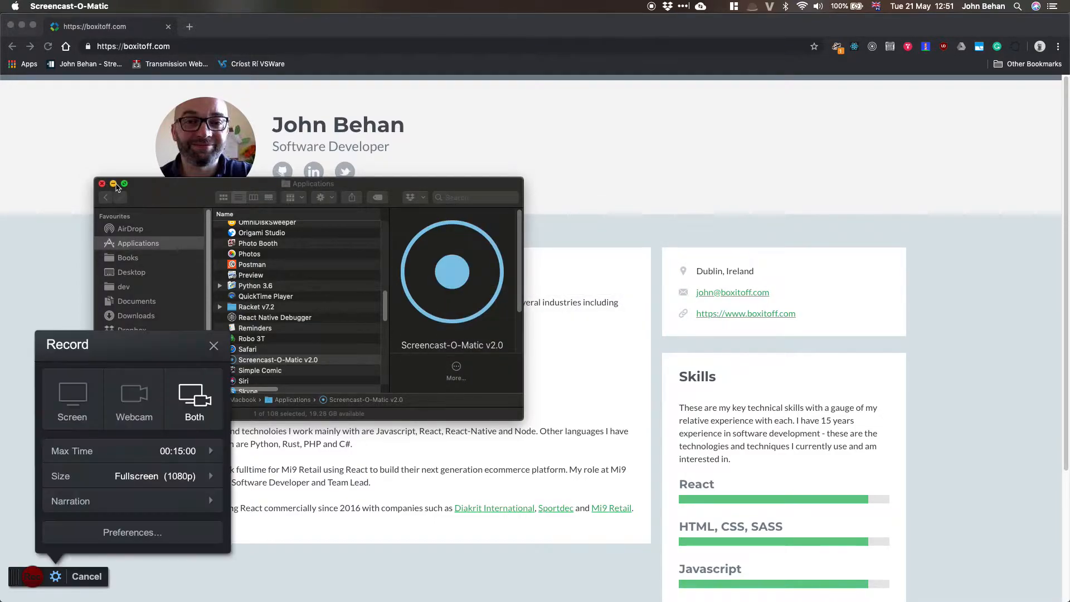
left_click(70, 501)
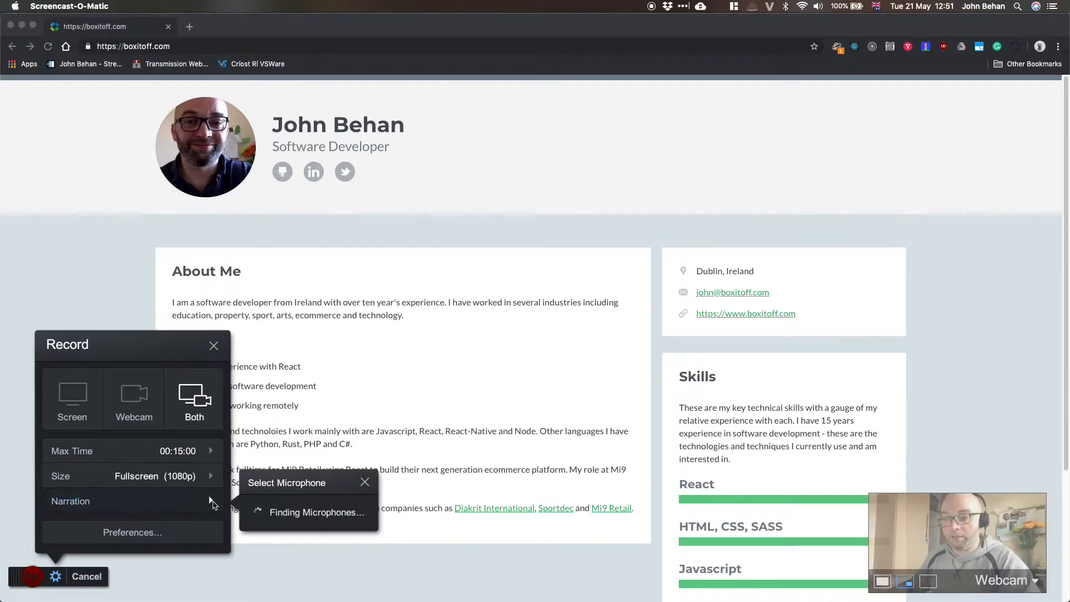
left_click(292, 499)
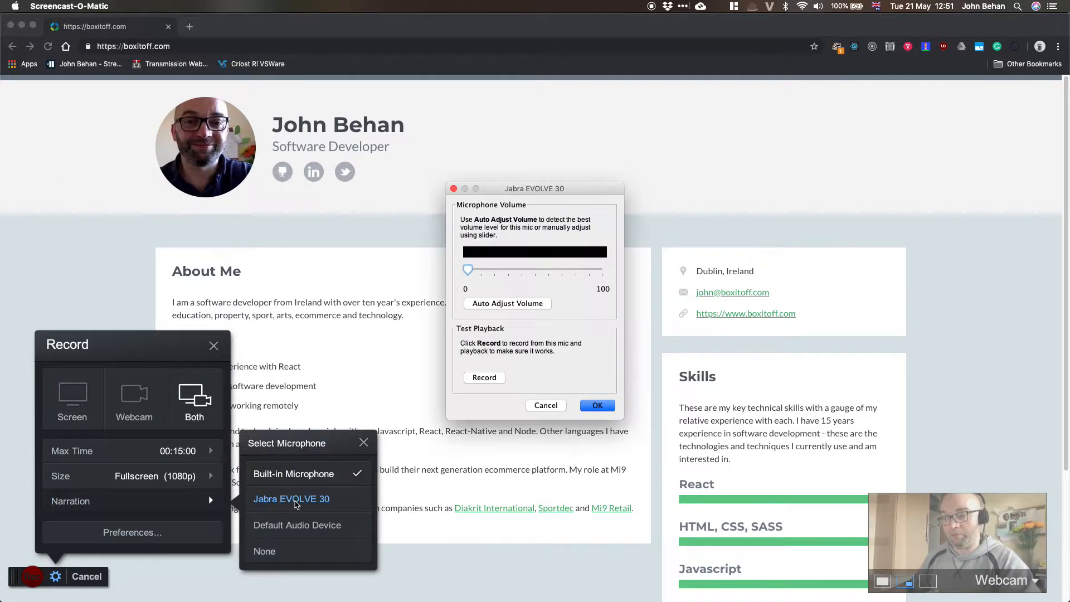
left_click(596, 404)
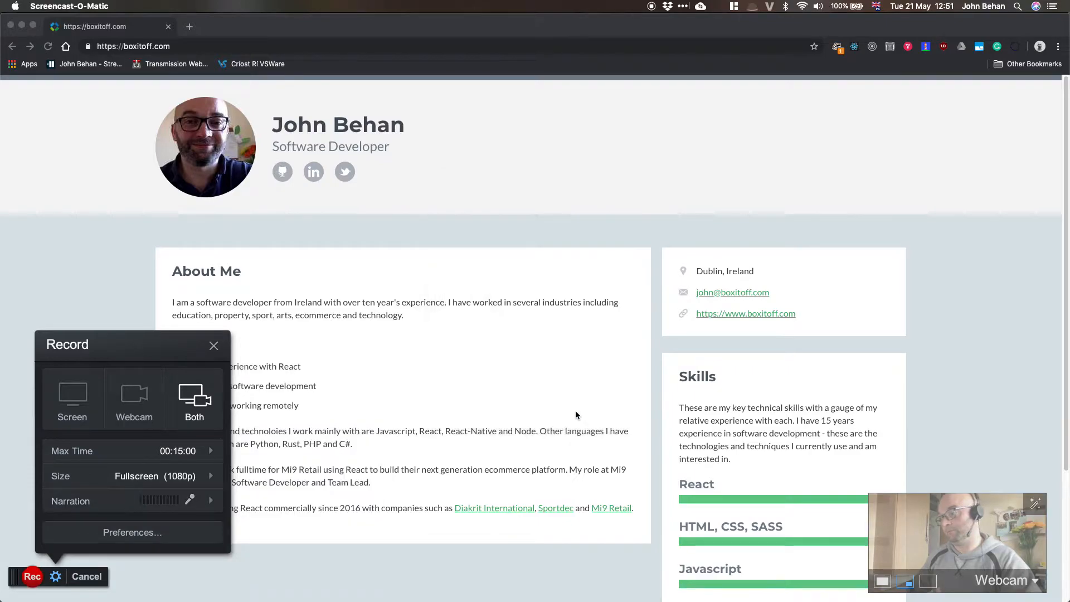
- Record a four-second test clip, finish it, and show the Save / Upload choices
left_click(31, 576)
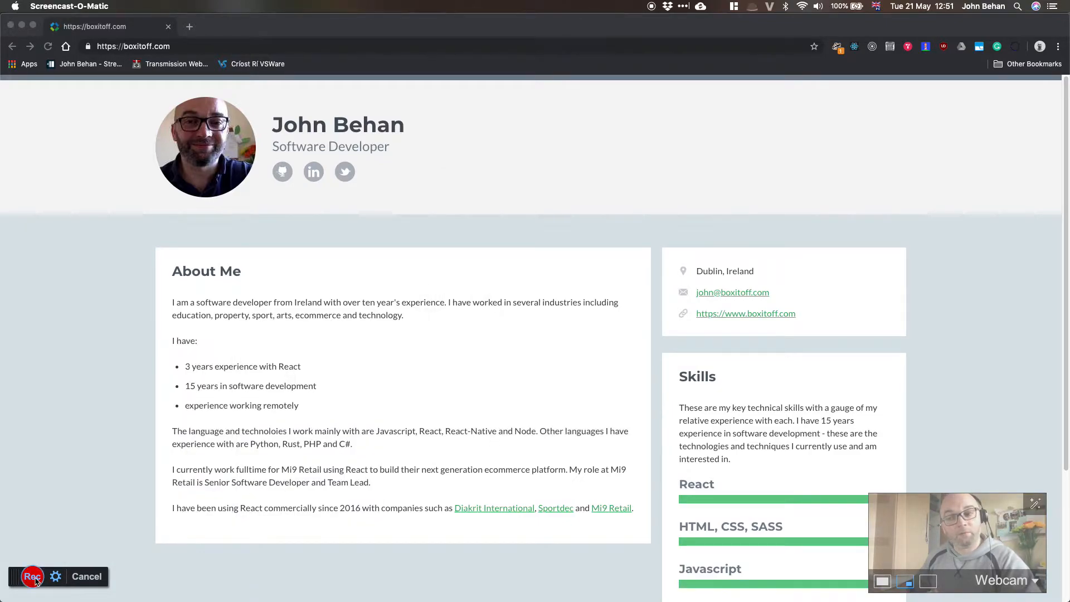
left_click(30, 576)
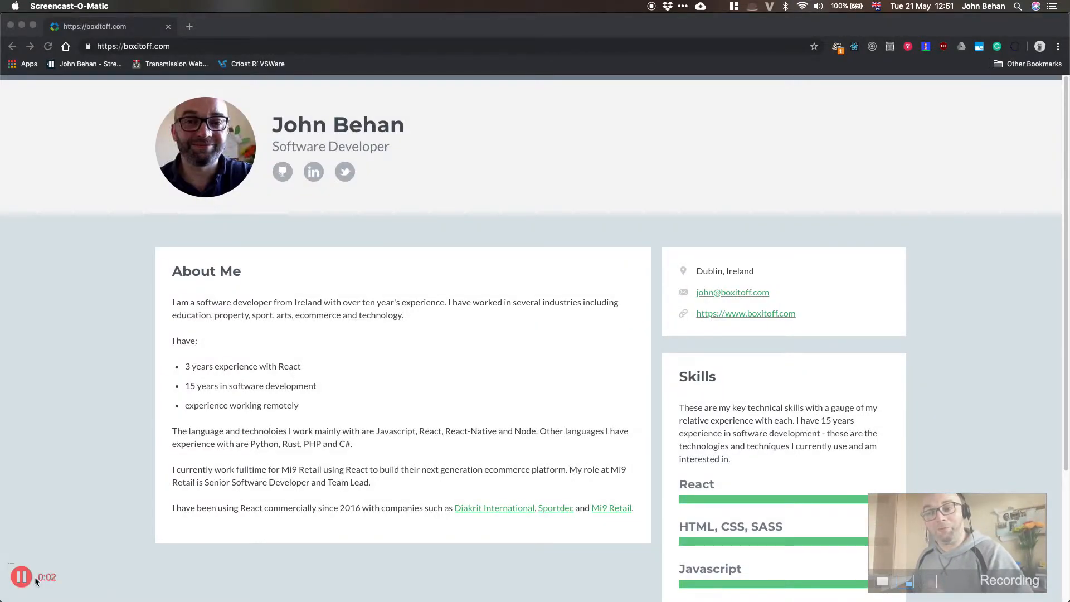
left_click(21, 577)
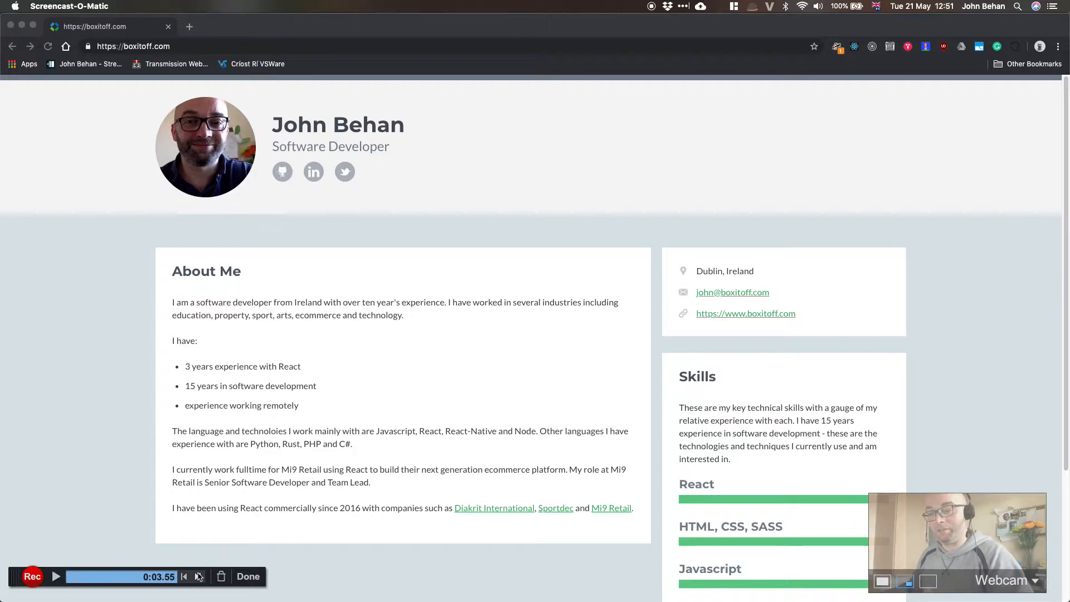
left_click(248, 576)
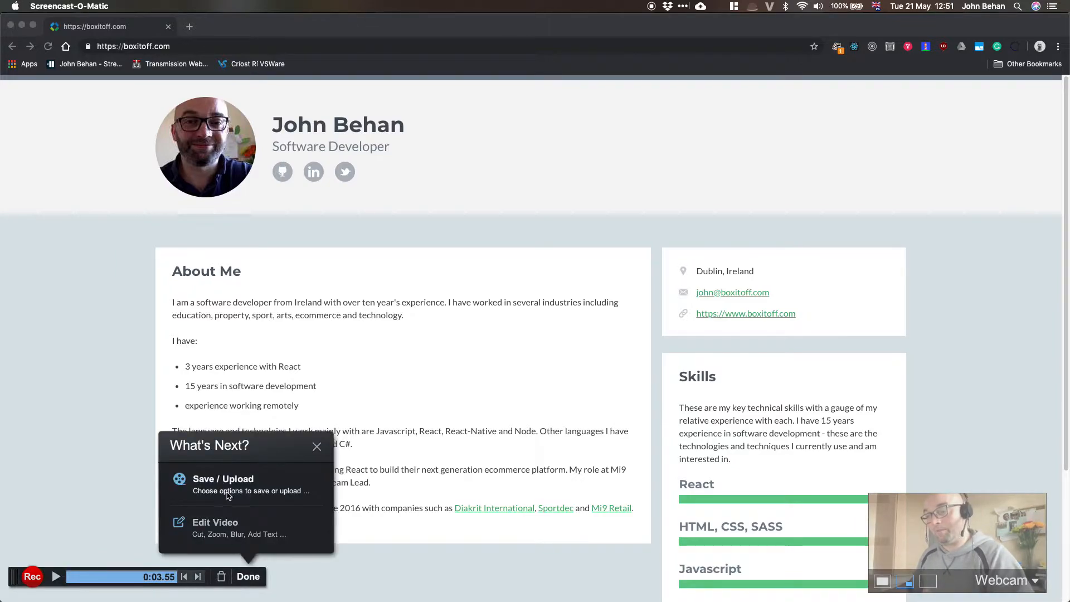
left_click(222, 478)
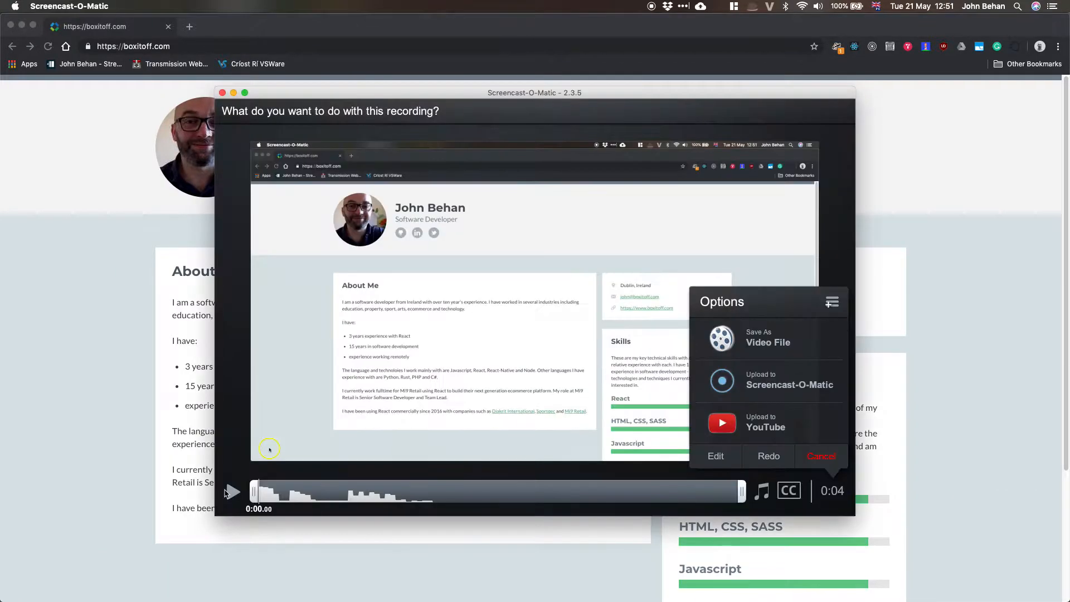
- Play the four-second test clip, then cancel and confirm deleting it
left_click(231, 491)
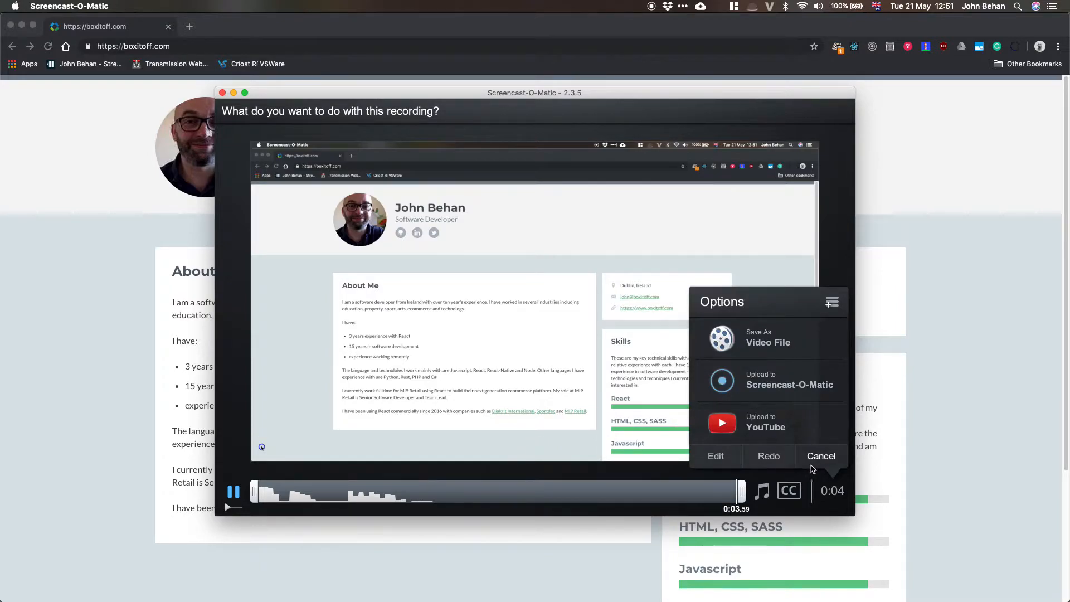
mouse_move(821, 456)
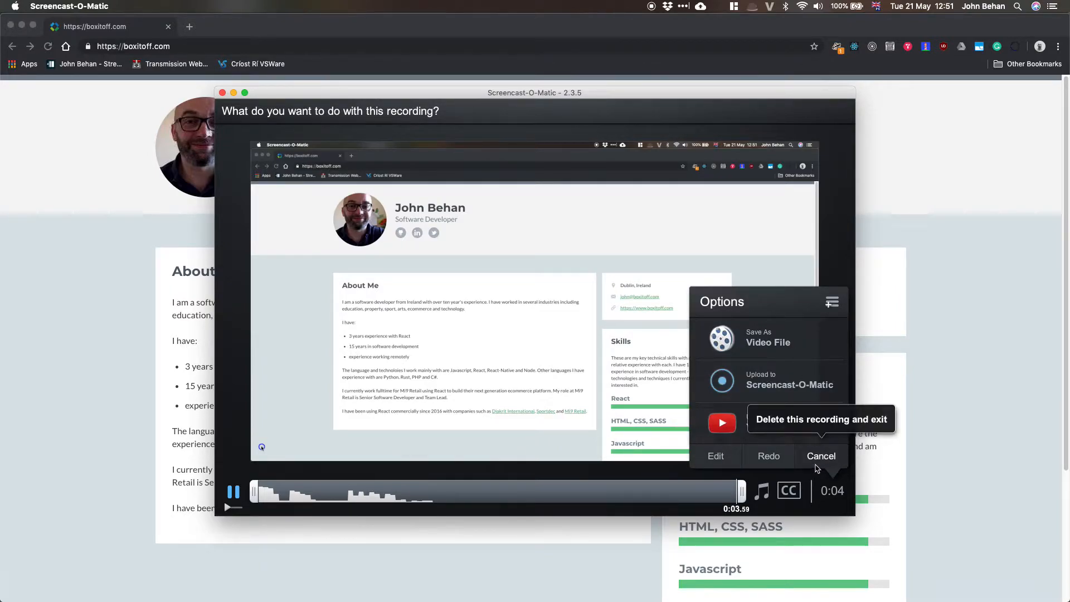
left_click(821, 456)
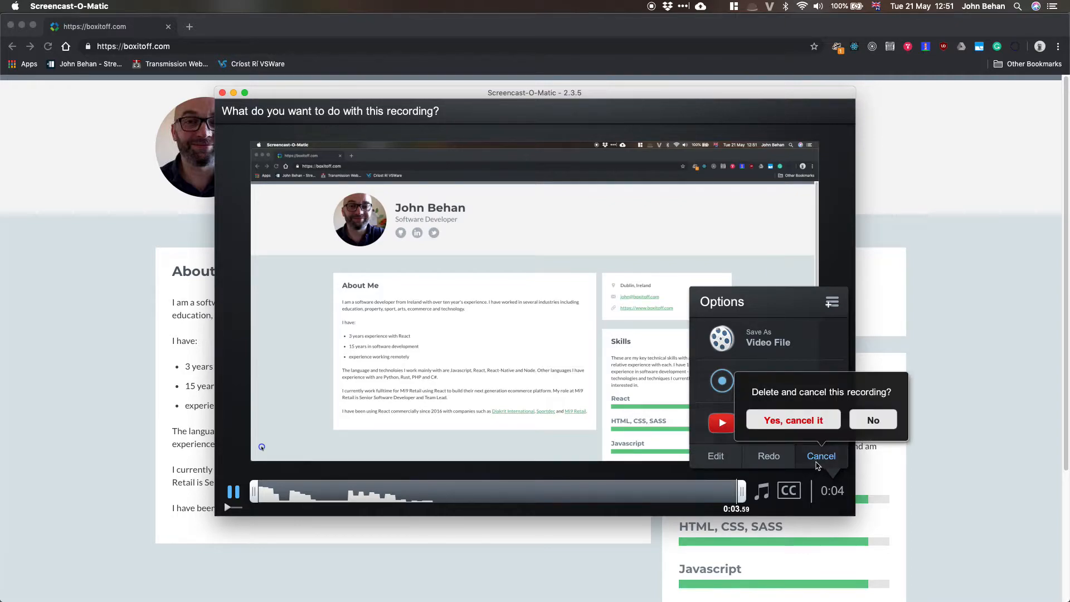
left_click(792, 420)
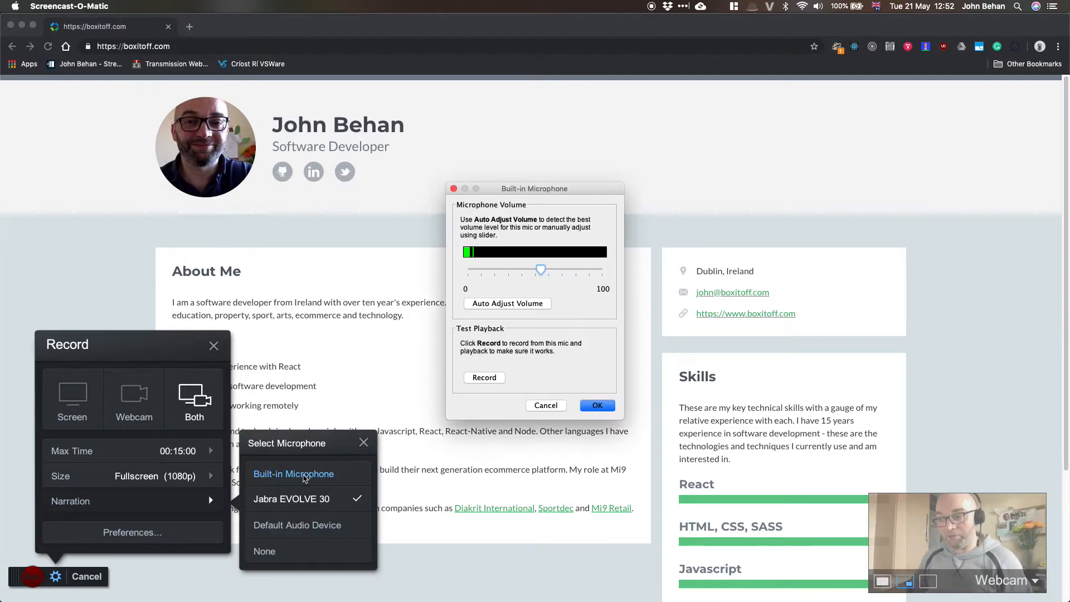
- Accept the Built-in Microphone volume settings for narration
left_click(294, 474)
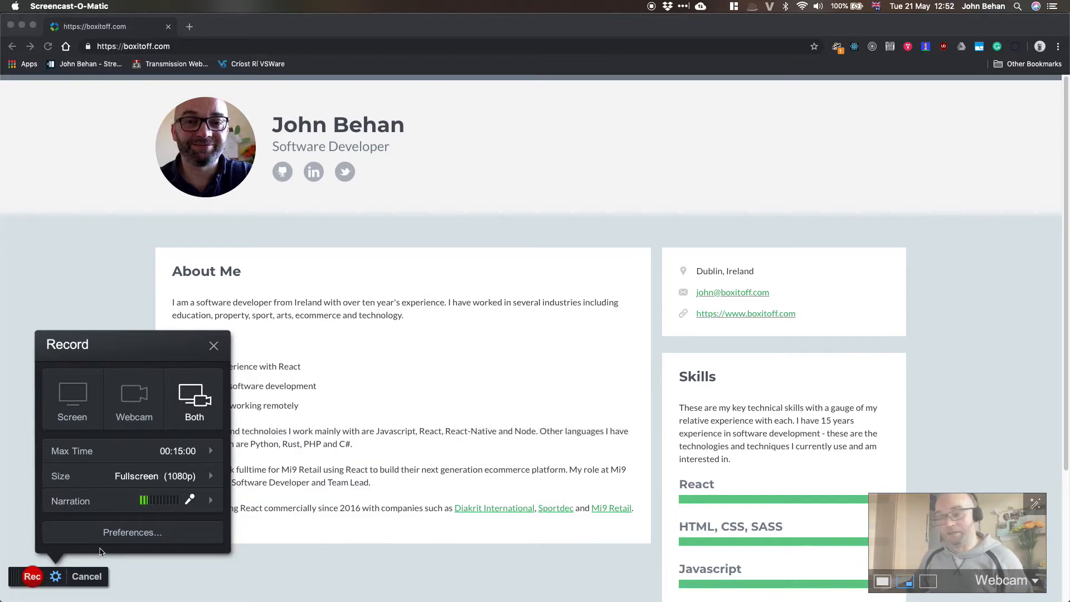
- Record a roughly three-second clip with the built-in microphone and show Save / Upload
left_click(30, 575)
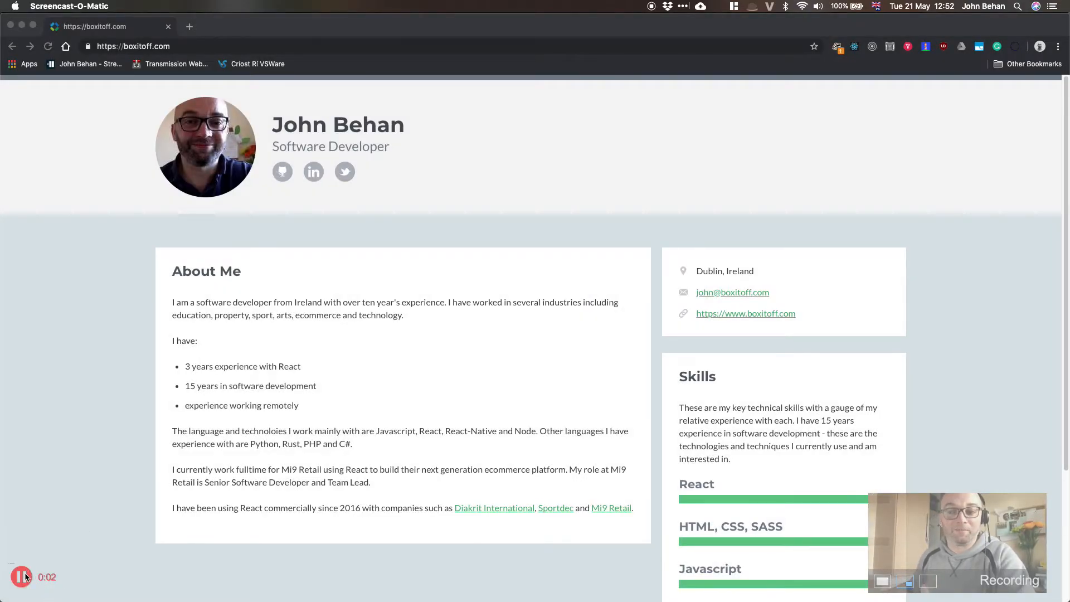
left_click(21, 577)
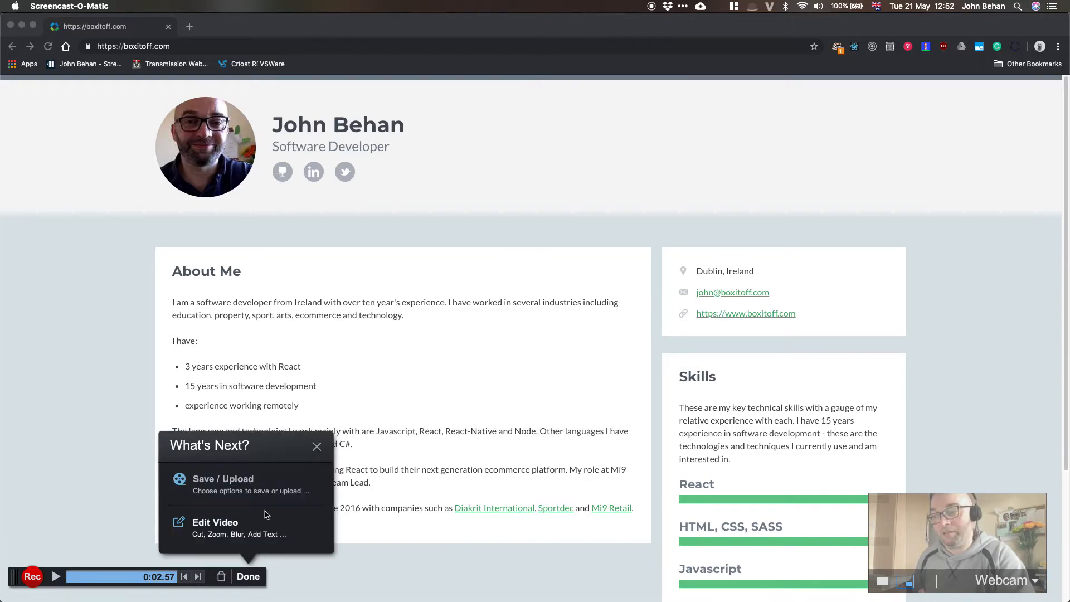
left_click(222, 478)
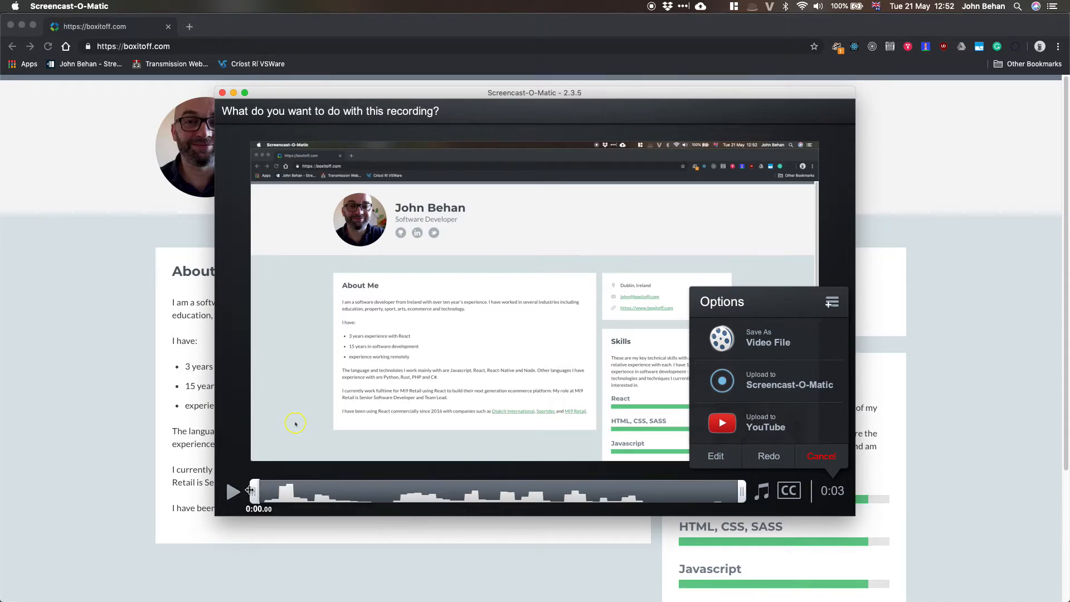
- Preview the second test clip, then cancel to discard it
left_click(234, 492)
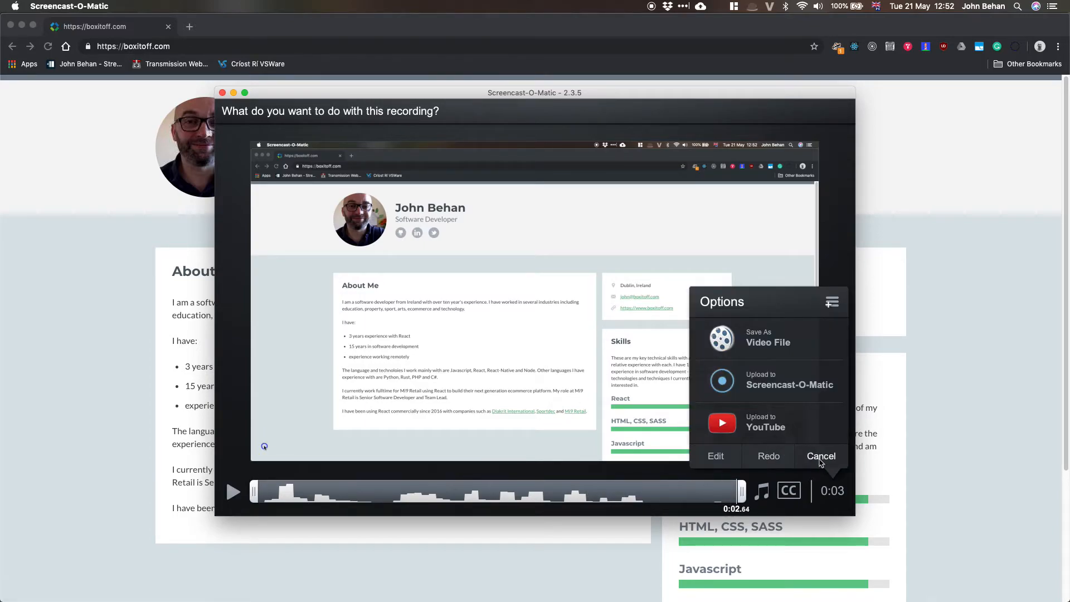
left_click(821, 456)
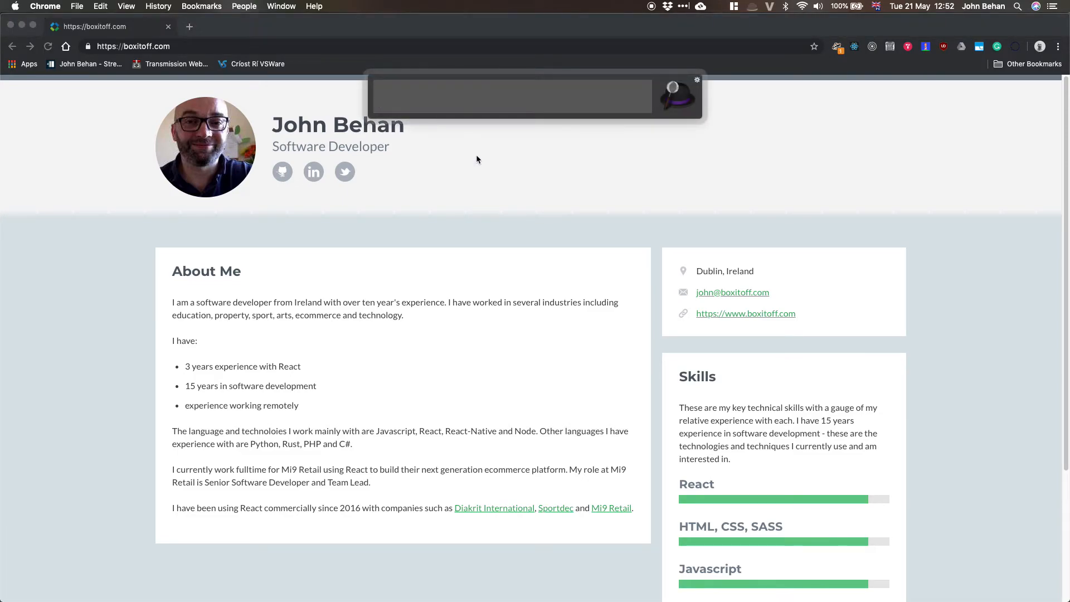
- Open Audio MIDI Setup; view Jabra (16,000 Hz) and Built-in Microphone (2 ch 24-bit 44.1 kHz) formats
type("midi")
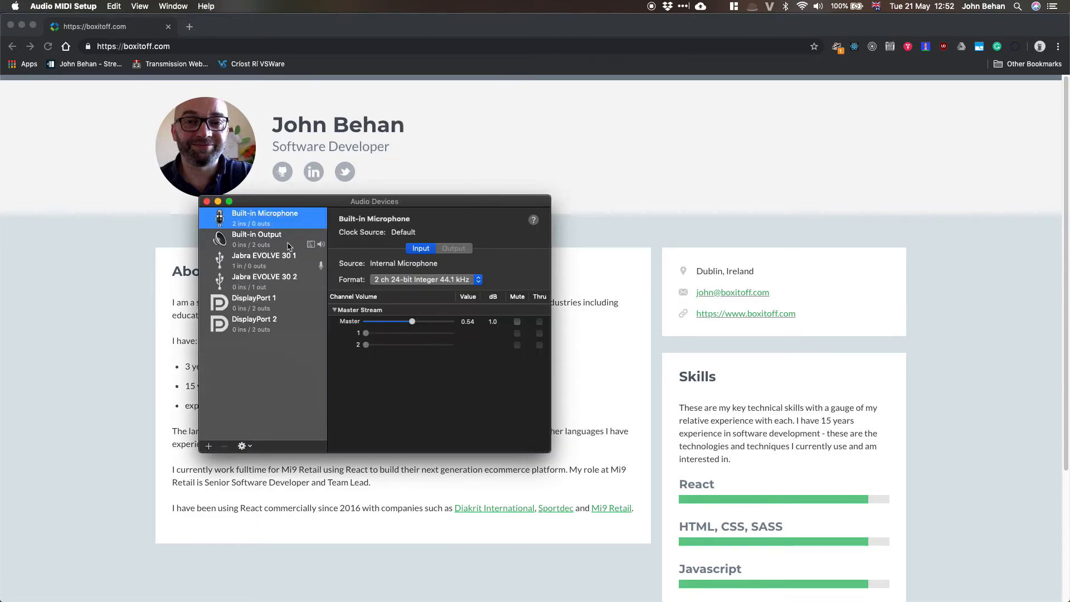
left_click(263, 260)
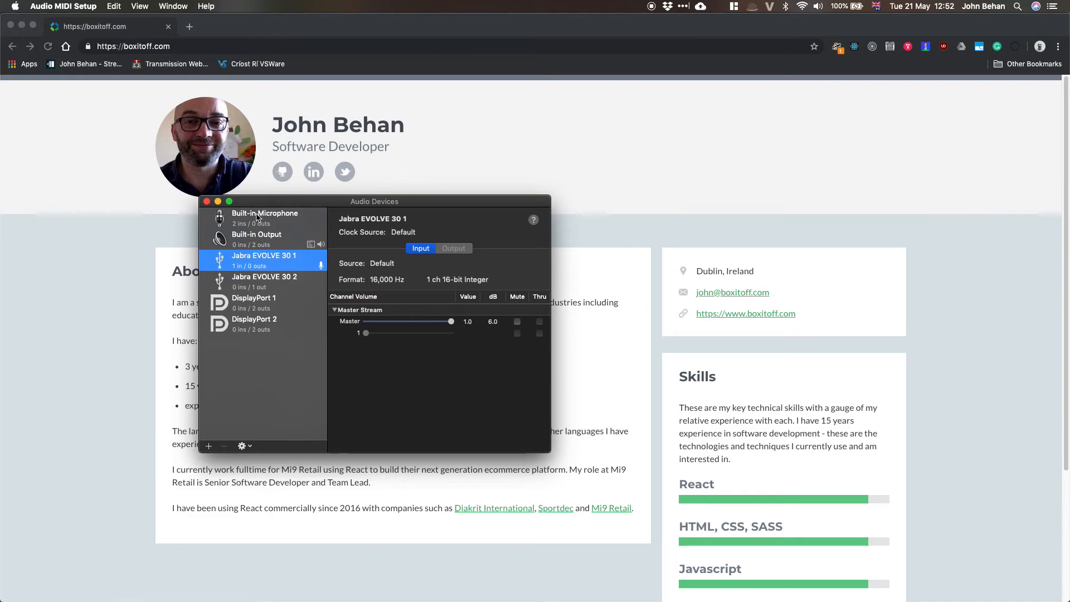
left_click(264, 217)
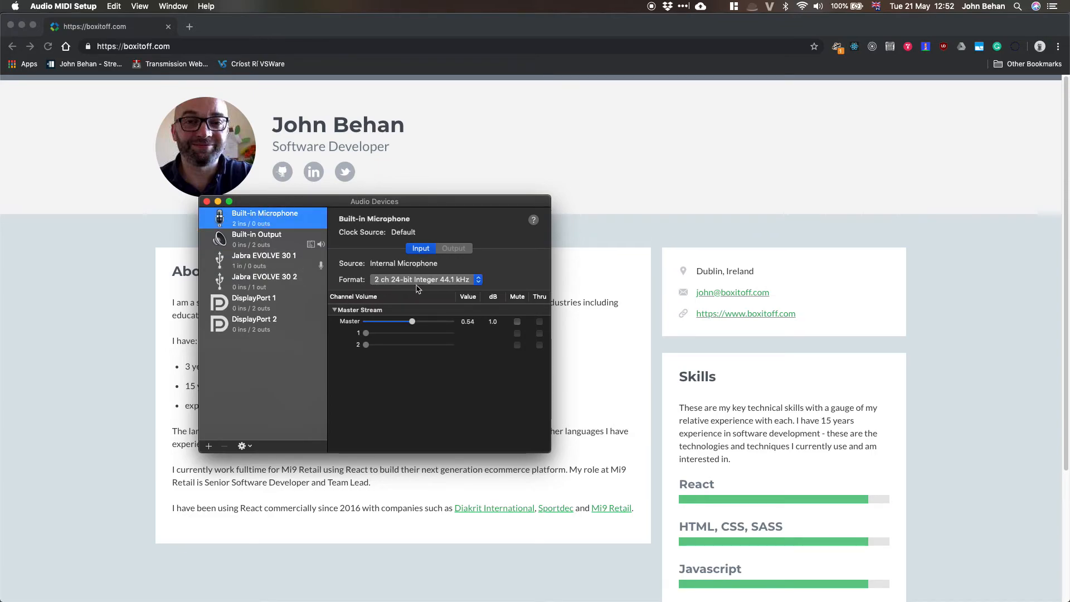
mouse_move(453, 287)
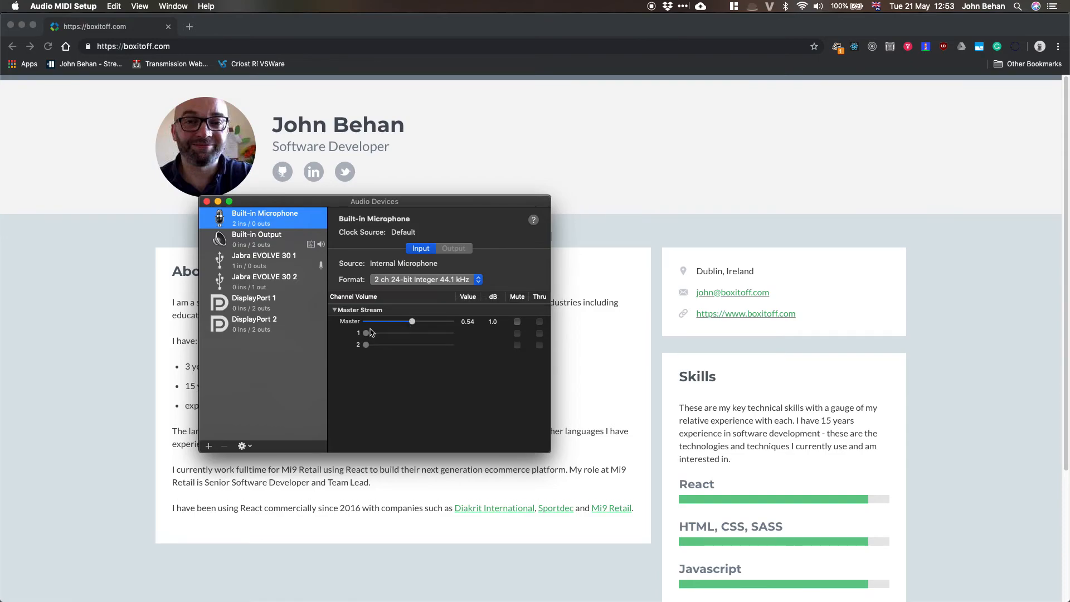
mouse_move(353, 294)
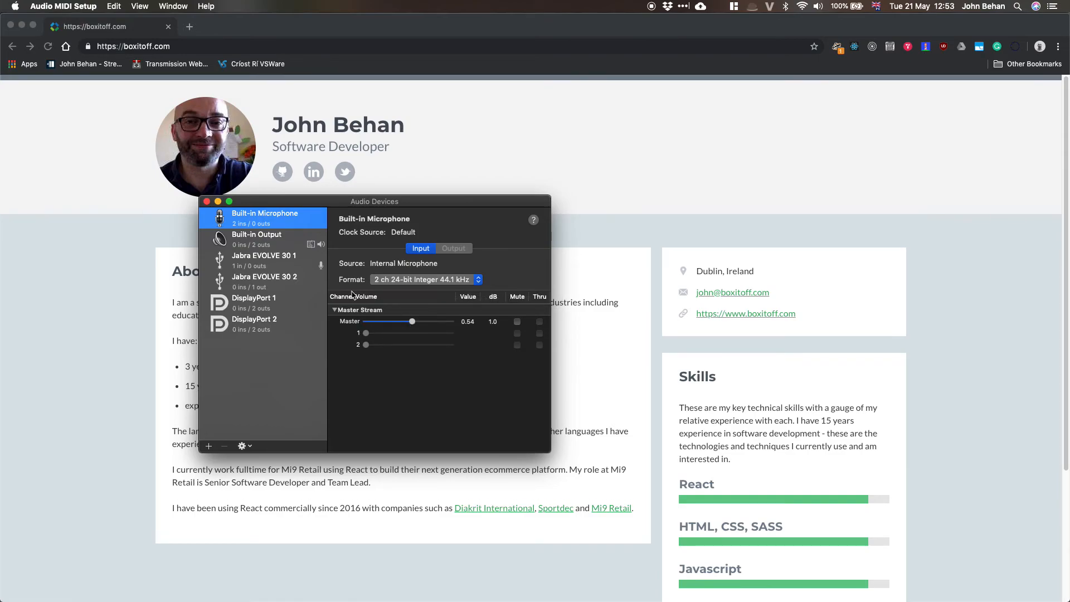
mouse_move(454, 287)
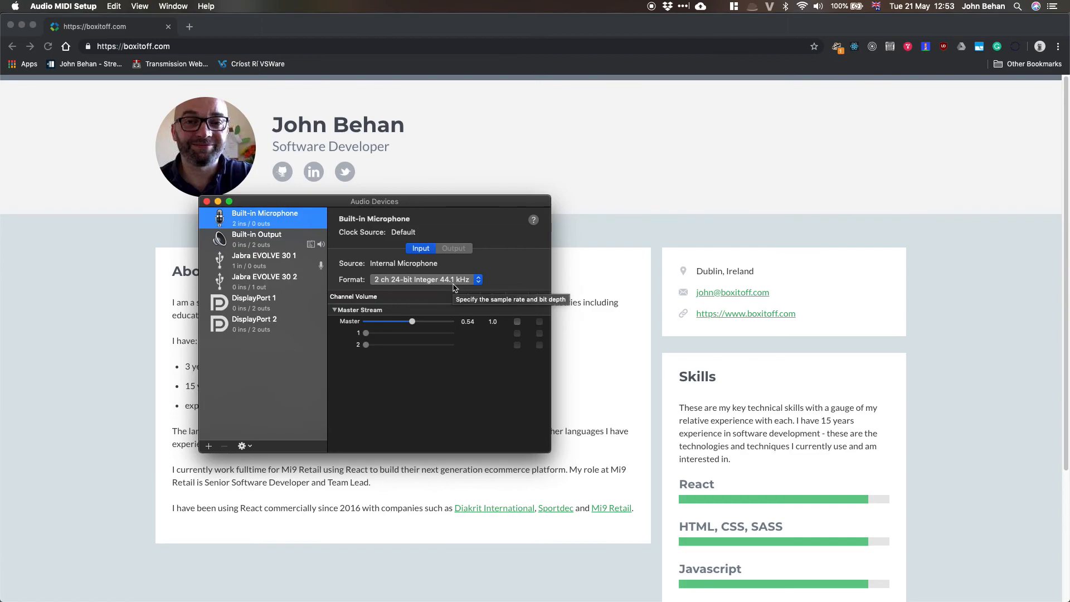
mouse_move(527, 178)
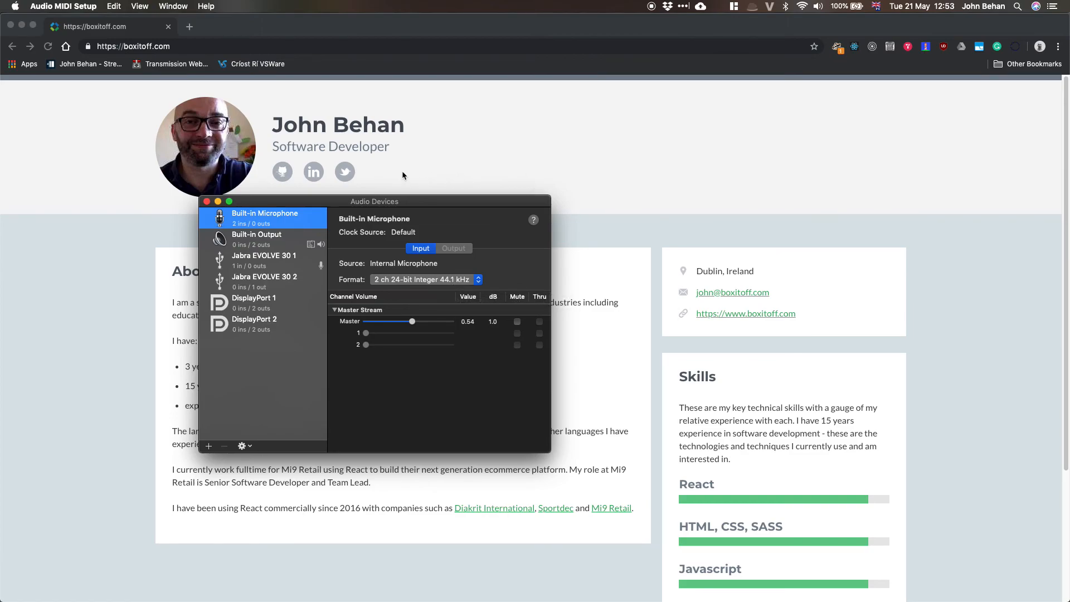
mouse_move(594, 109)
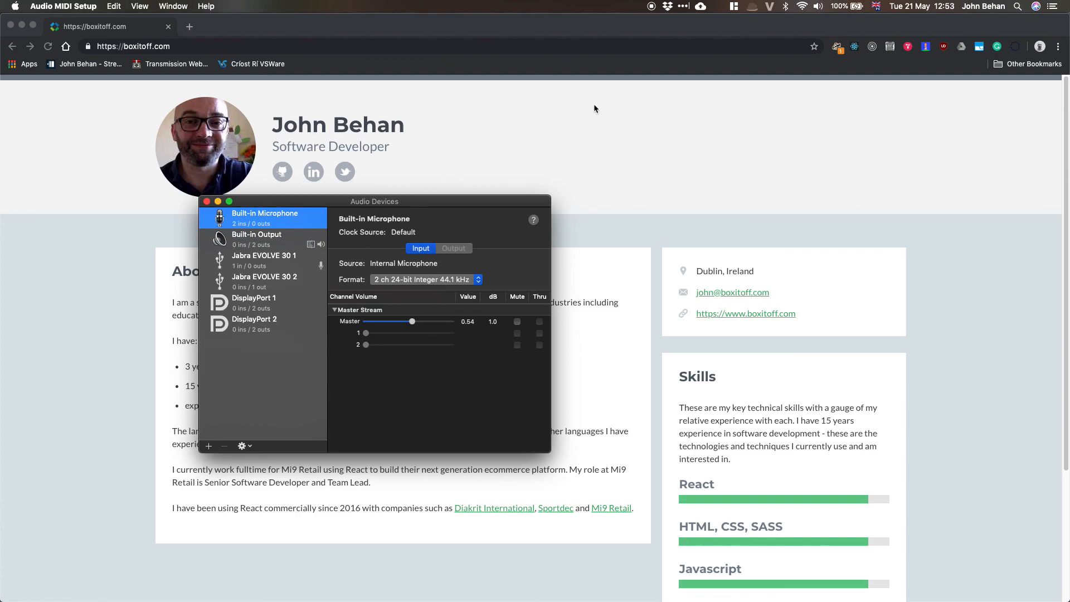